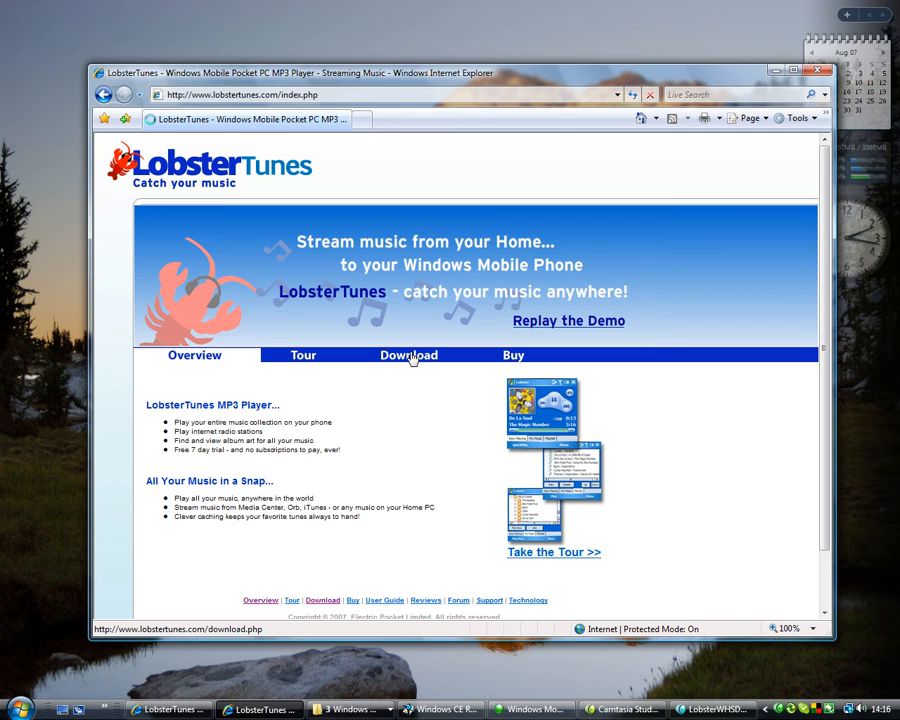
# Step: Save the LobsterTunes4WHS.msi add-in installer from the Download page into Downloads
pyautogui.click(408, 355)
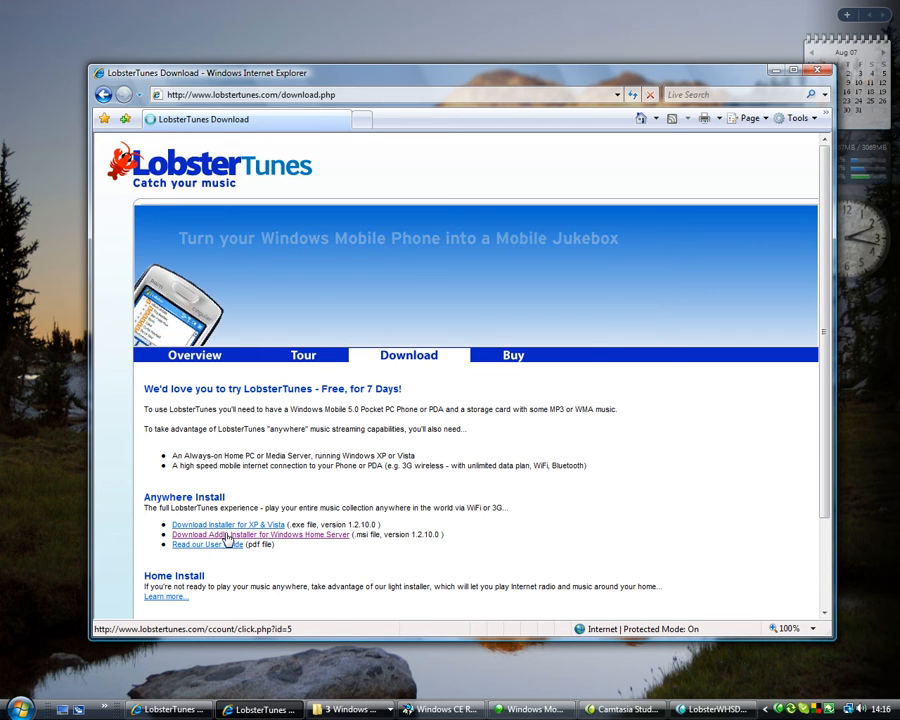
pyautogui.click(233, 540)
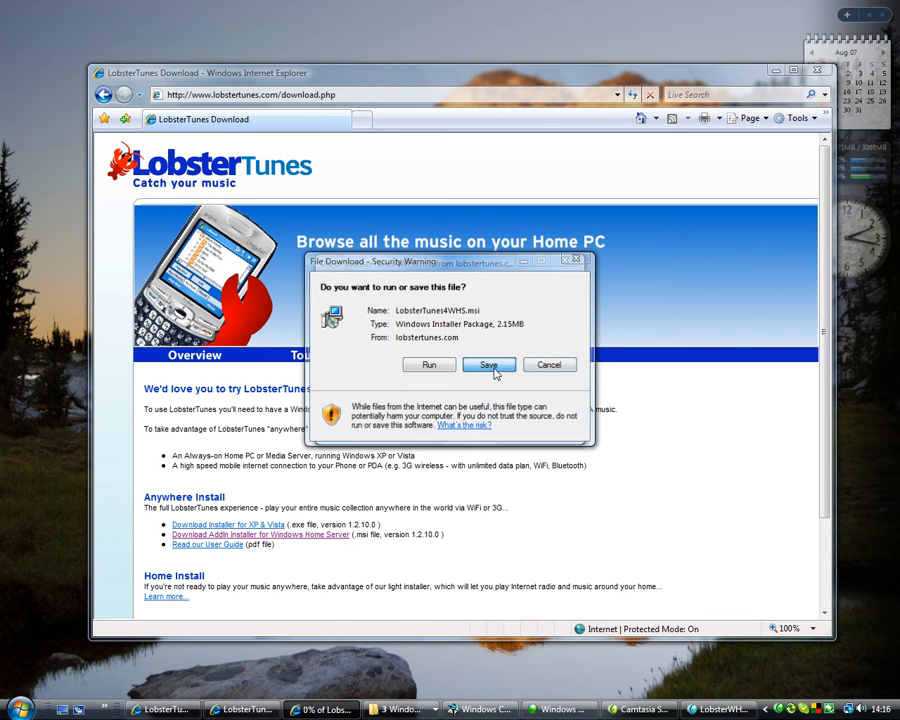
pyautogui.click(489, 364)
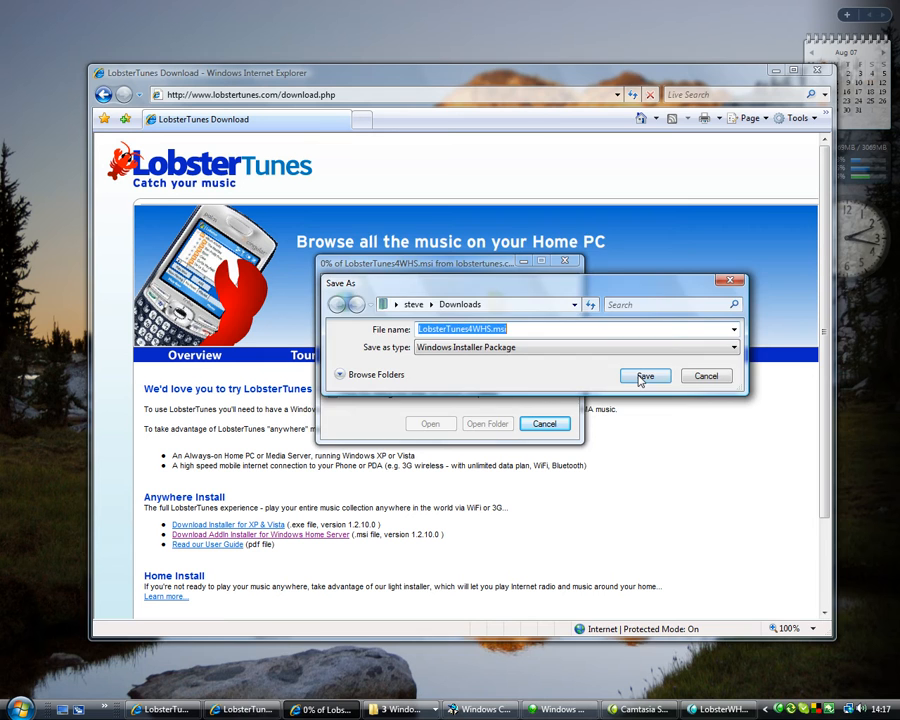
pyautogui.click(645, 376)
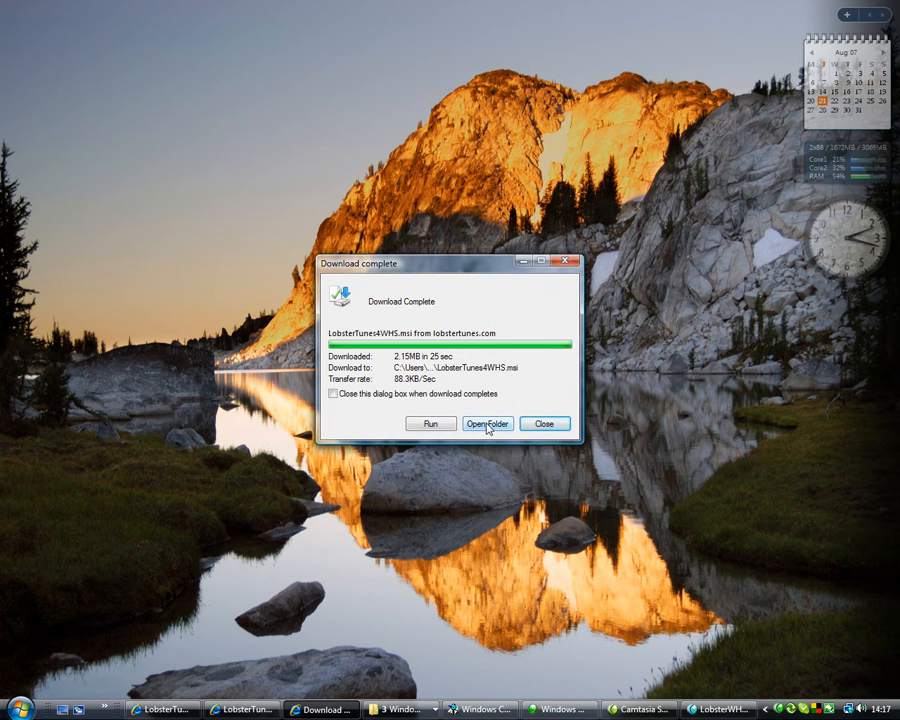
# Step: Copy LobsterTunes4WHS.msi into the server's Software\Add-Ins shared folder and close the window
pyautogui.click(487, 423)
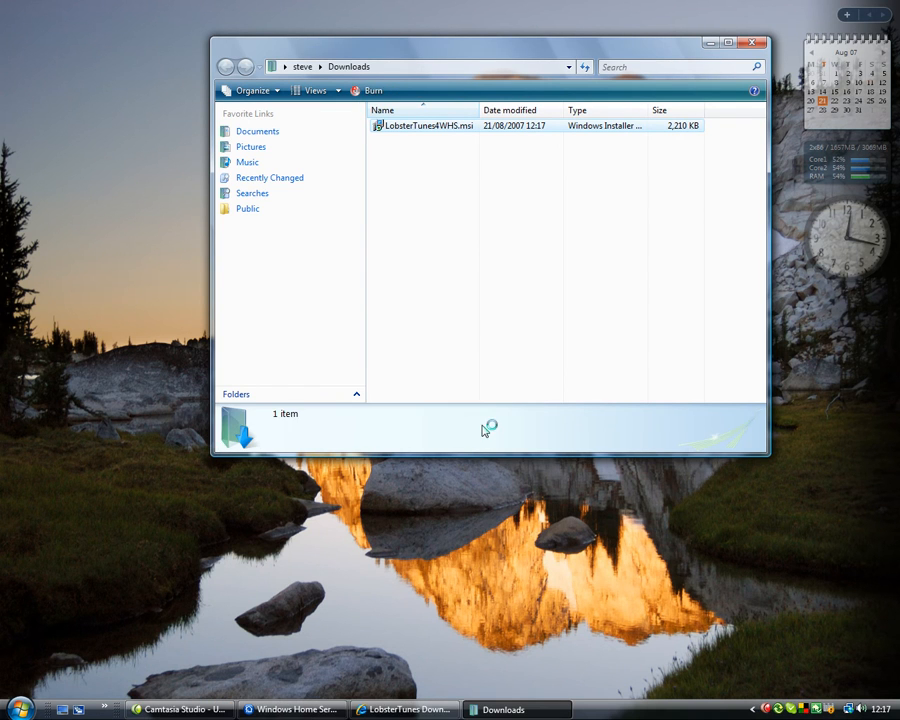
pyautogui.click(424, 124)
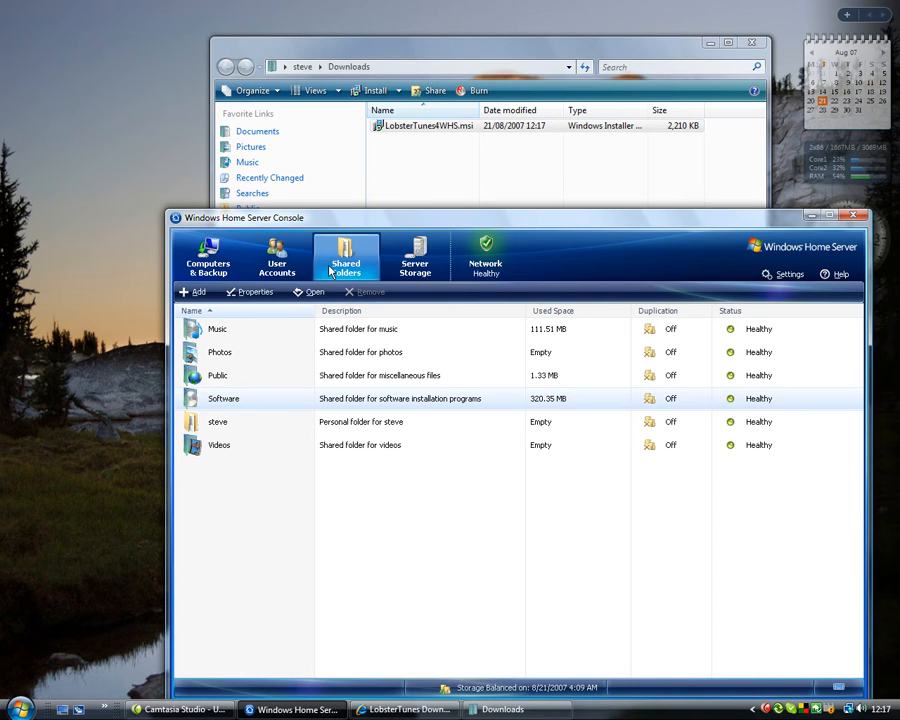
pyautogui.moveTo(235, 382)
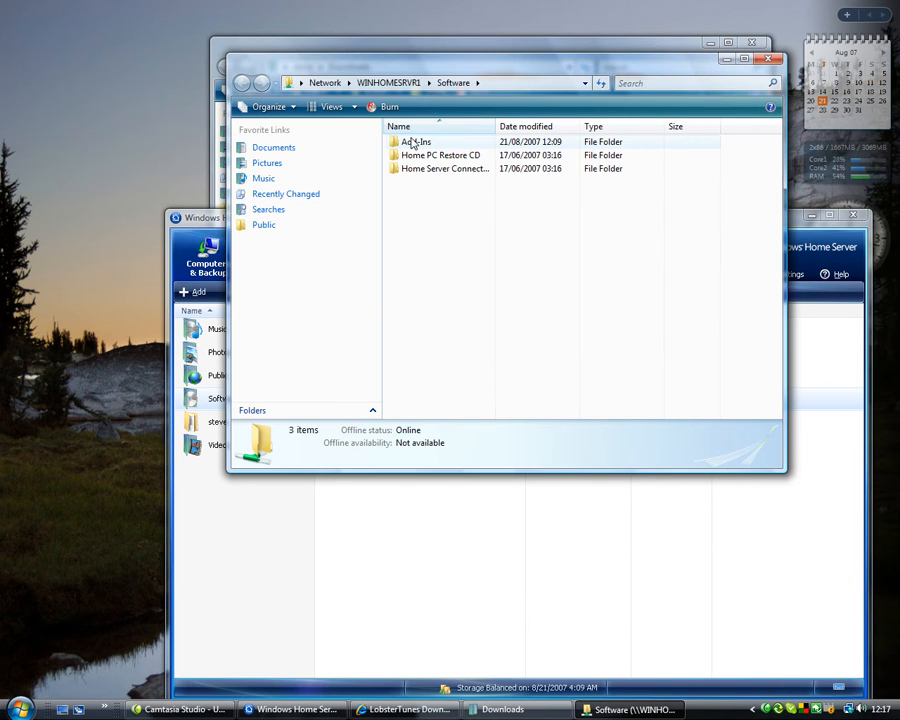
pyautogui.doubleClick(414, 141)
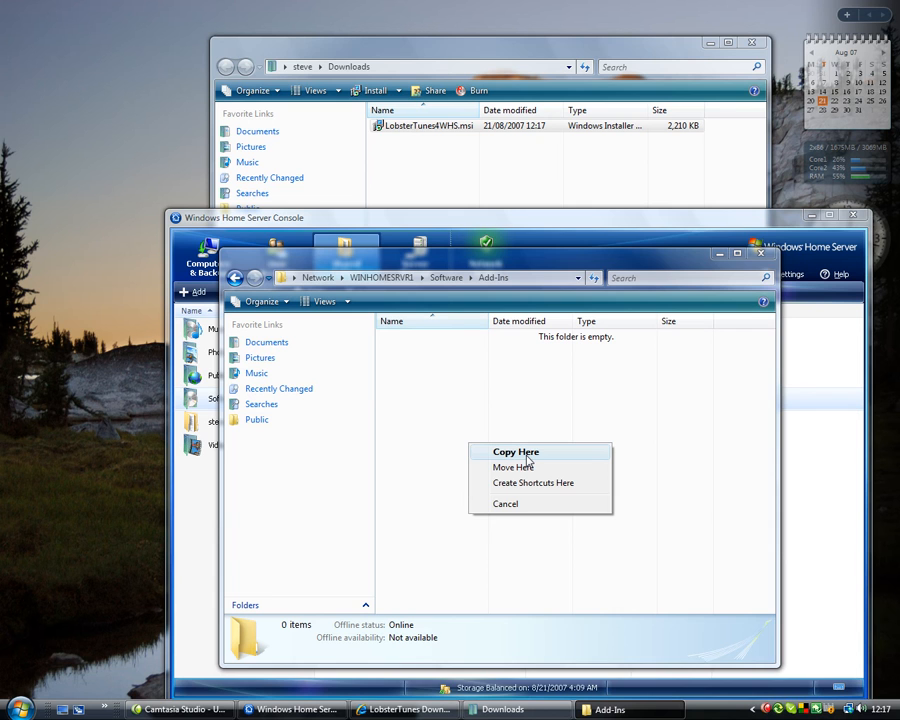
pyautogui.click(516, 451)
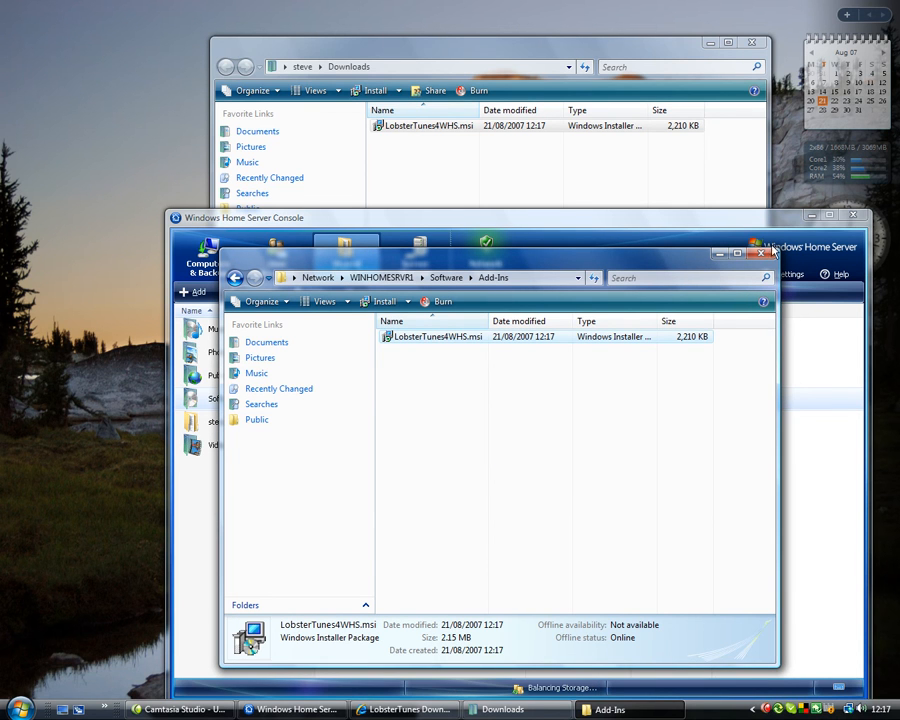
pyautogui.click(763, 253)
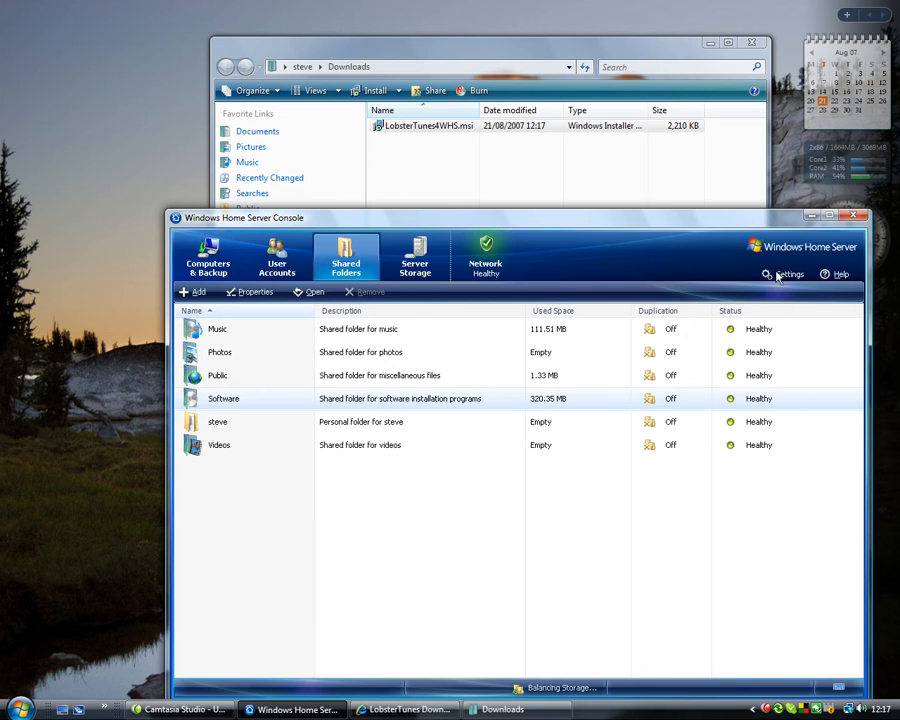
# Step: Install the Lobster add-in from Settings > Add-ins and acknowledge the success messages
pyautogui.click(789, 274)
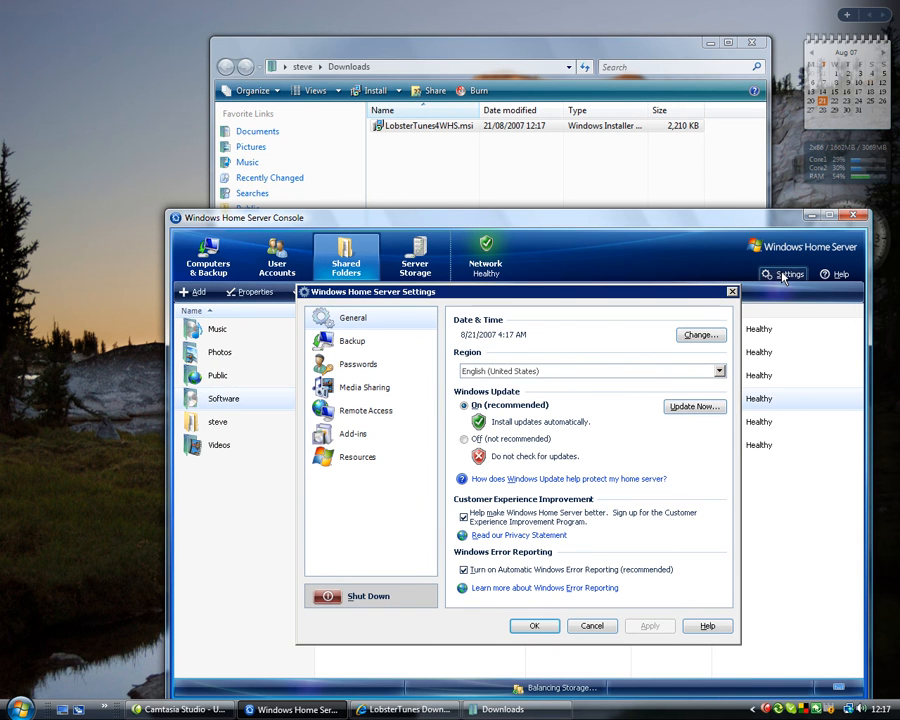
pyautogui.moveTo(349, 441)
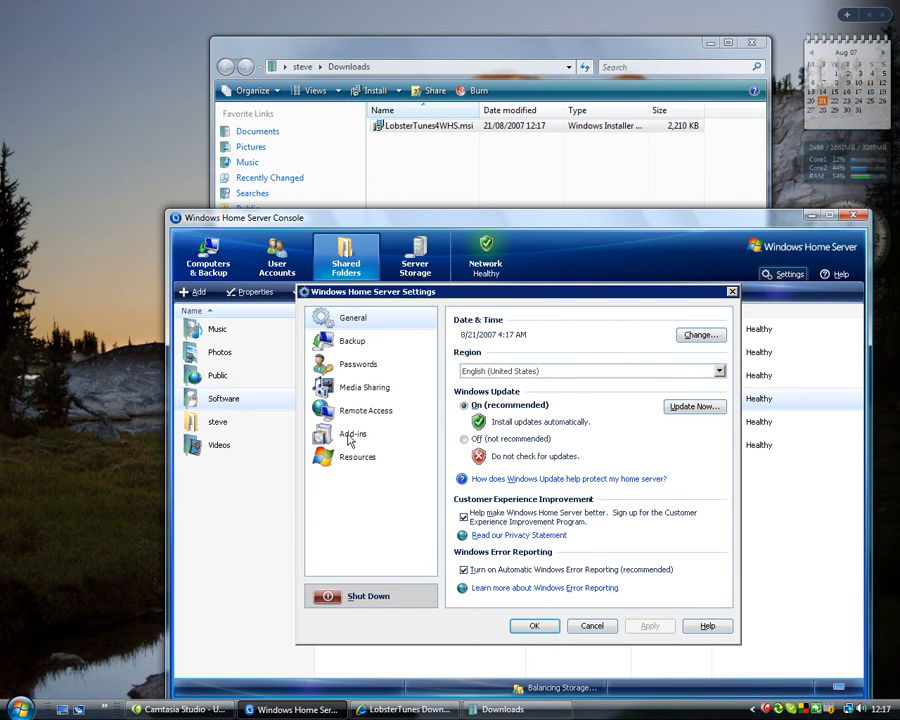
pyautogui.click(352, 433)
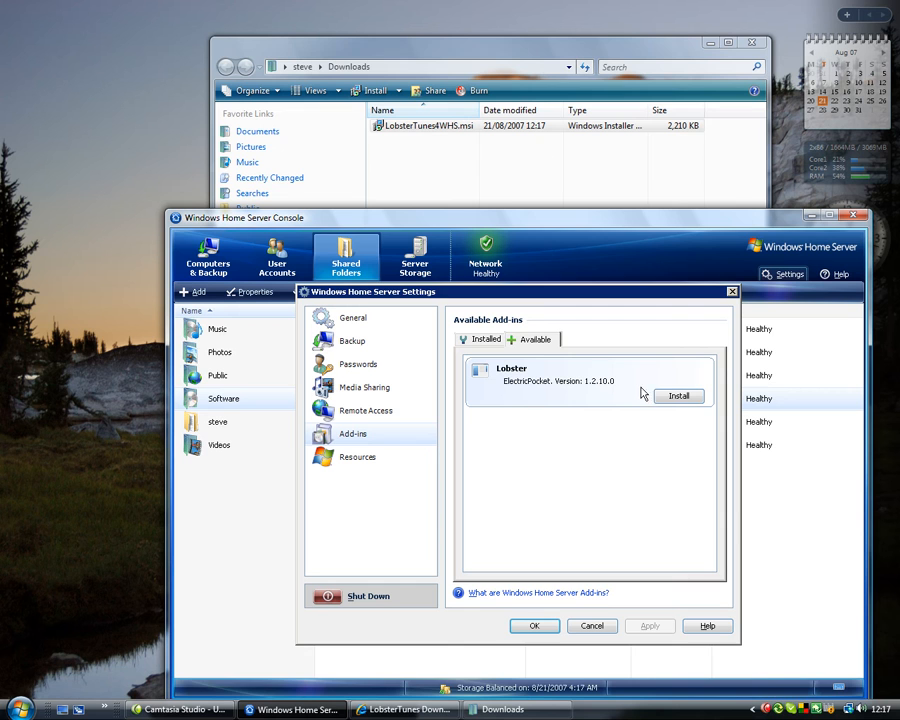
pyautogui.click(678, 395)
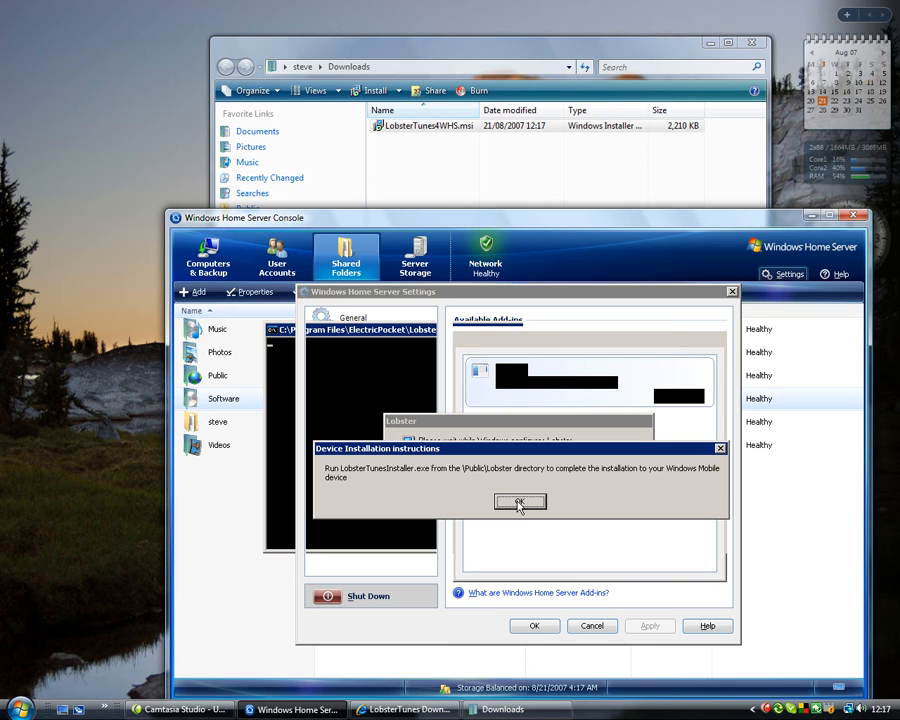
pyautogui.click(520, 501)
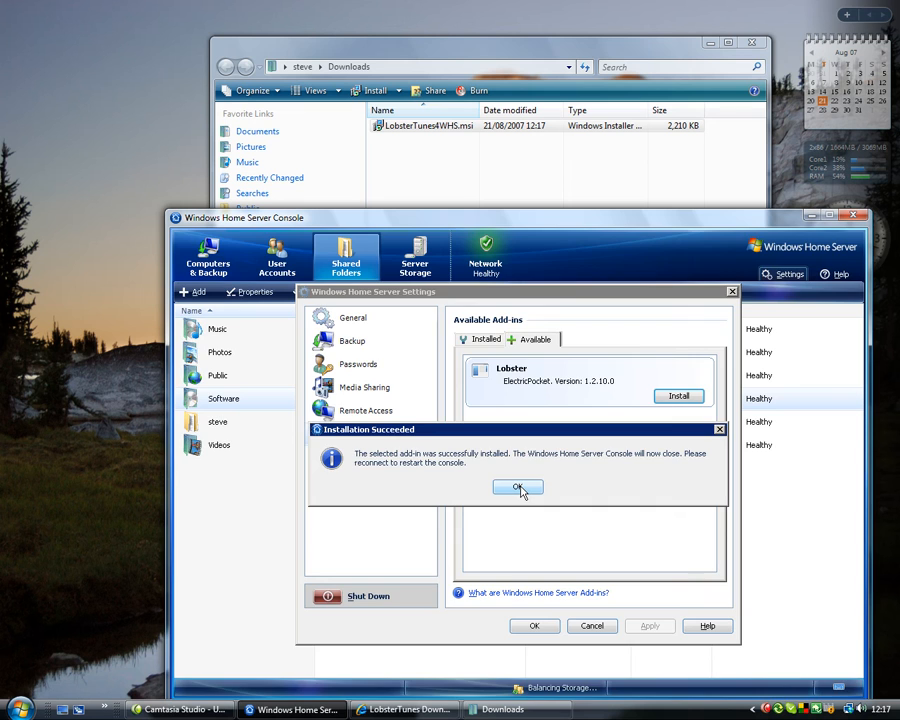
pyautogui.click(517, 487)
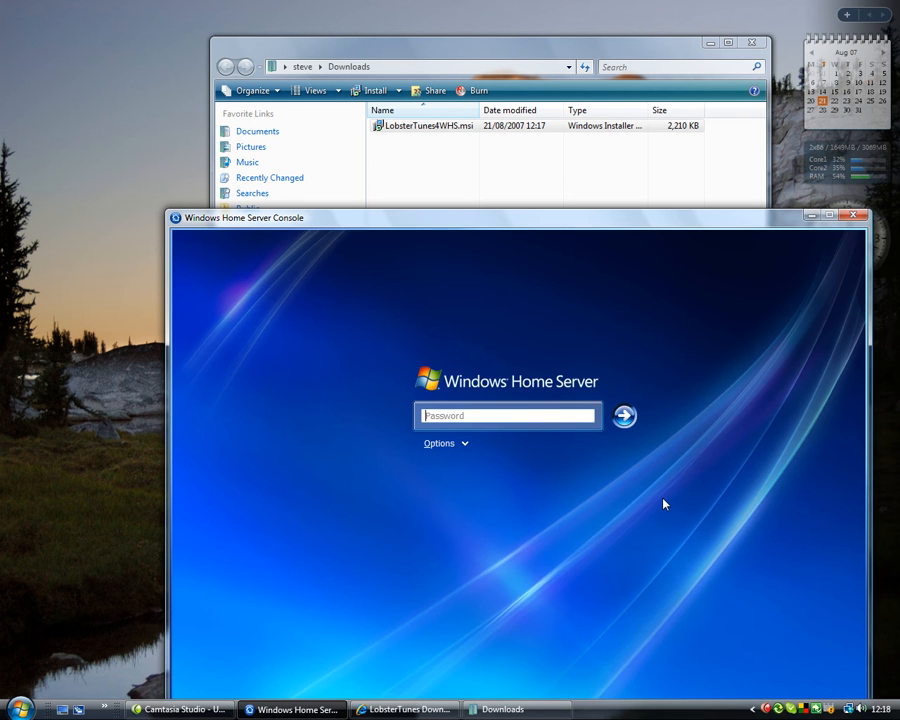
pyautogui.write('••••••')
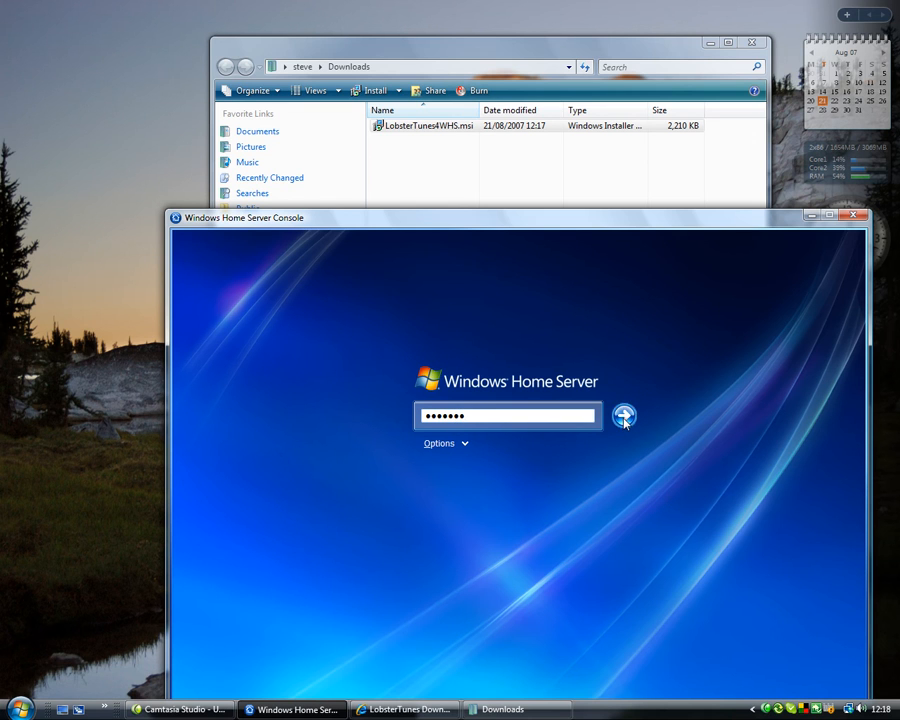
pyautogui.click(623, 415)
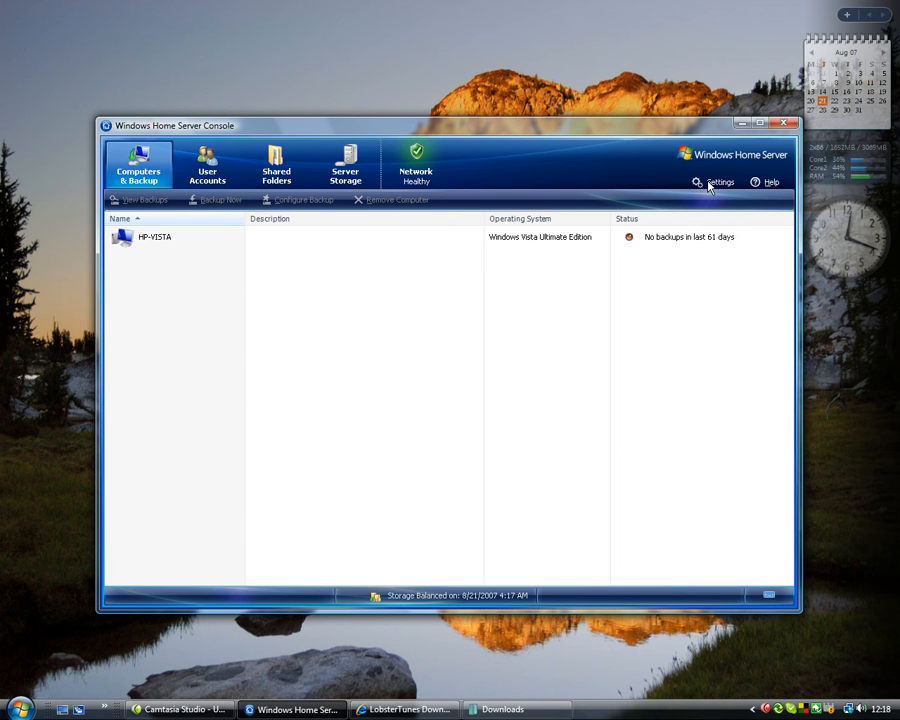
pyautogui.click(719, 182)
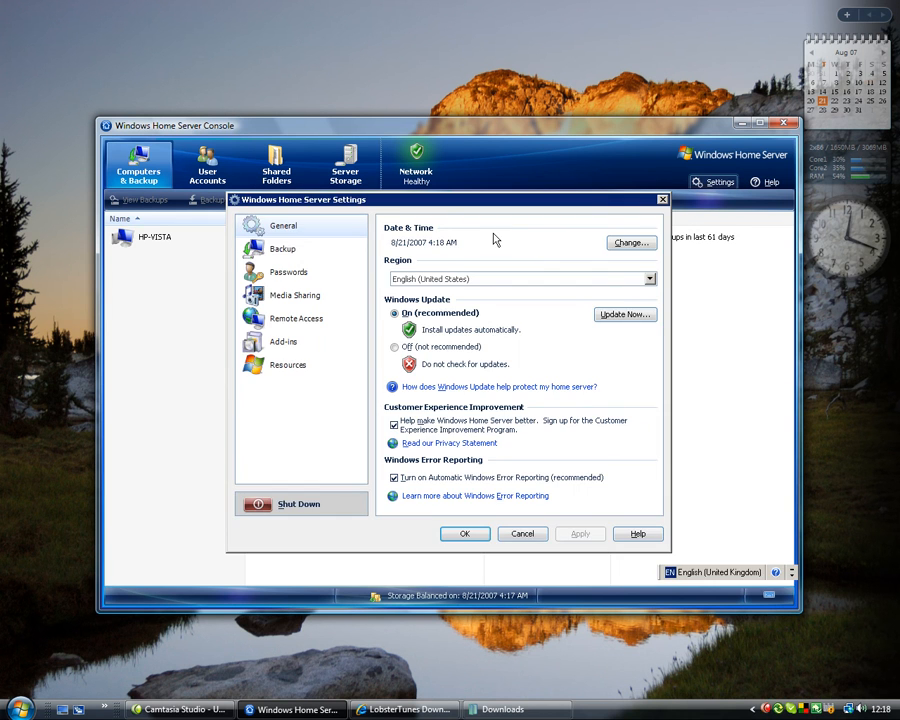
pyautogui.click(284, 341)
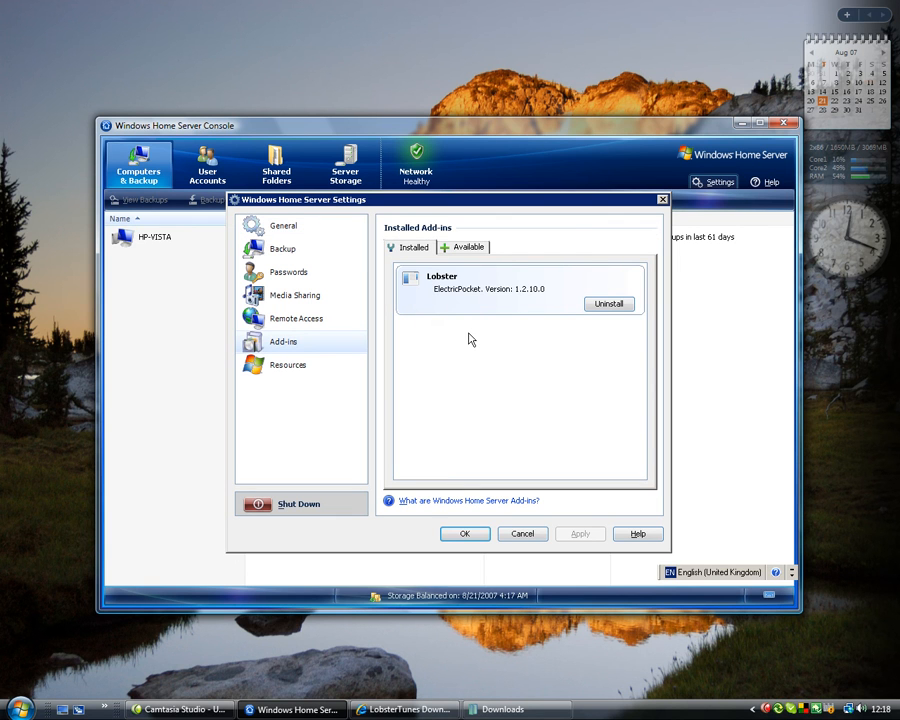
pyautogui.moveTo(465, 534)
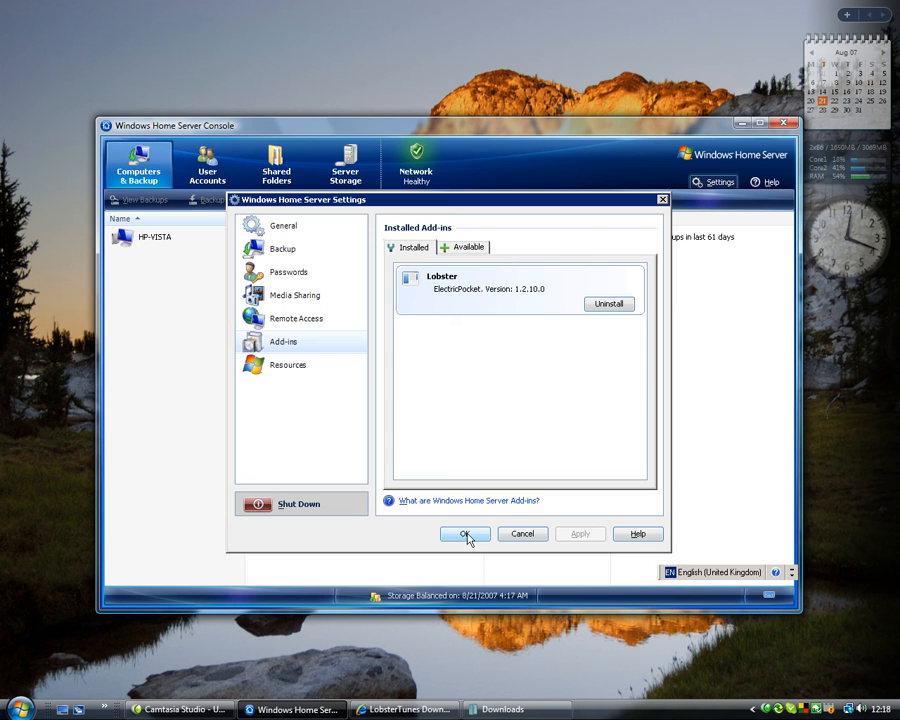
pyautogui.click(465, 534)
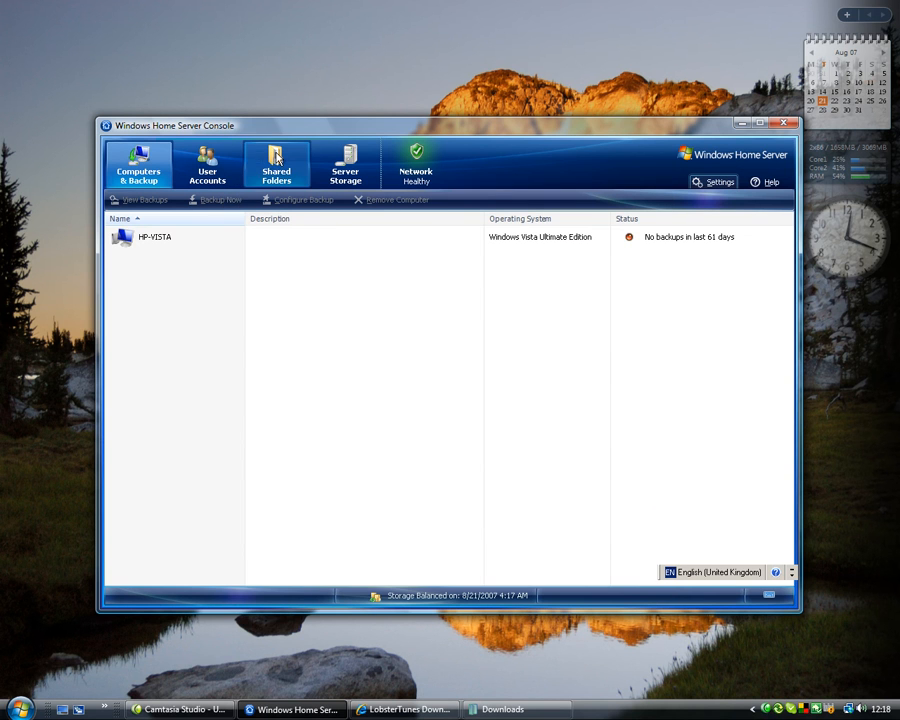
# Step: Open the Lobster folder inside the server's Public shared folder
pyautogui.click(277, 168)
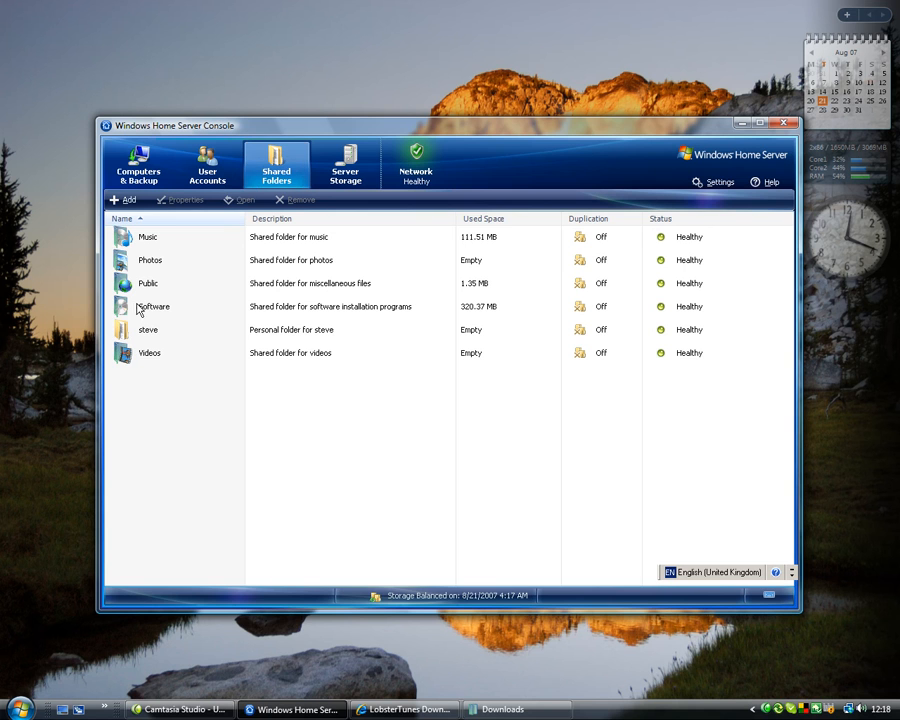
pyautogui.moveTo(151, 287)
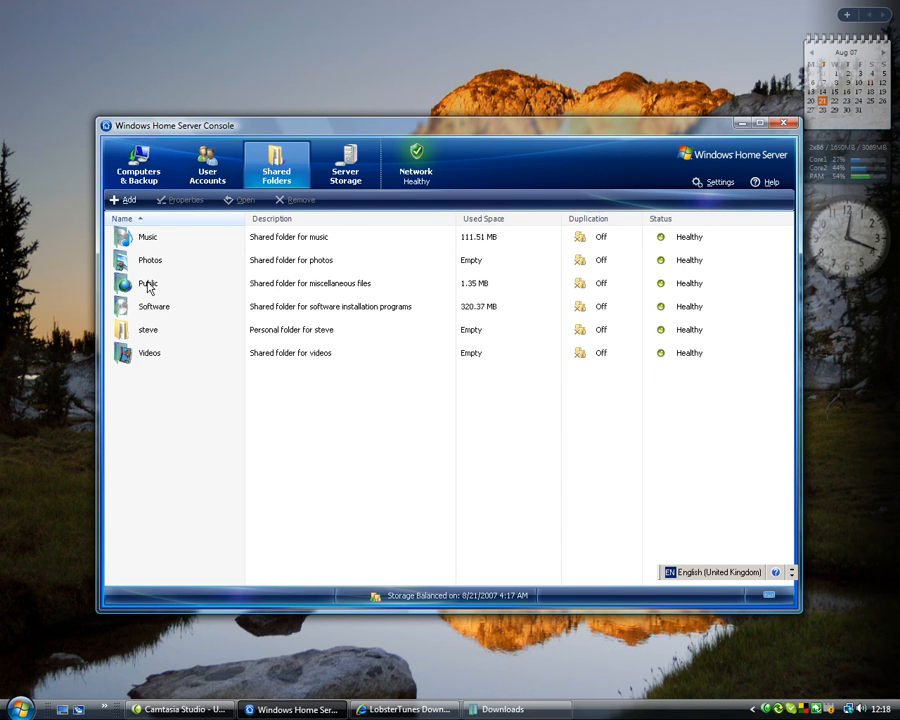
pyautogui.rightClick(150, 283)
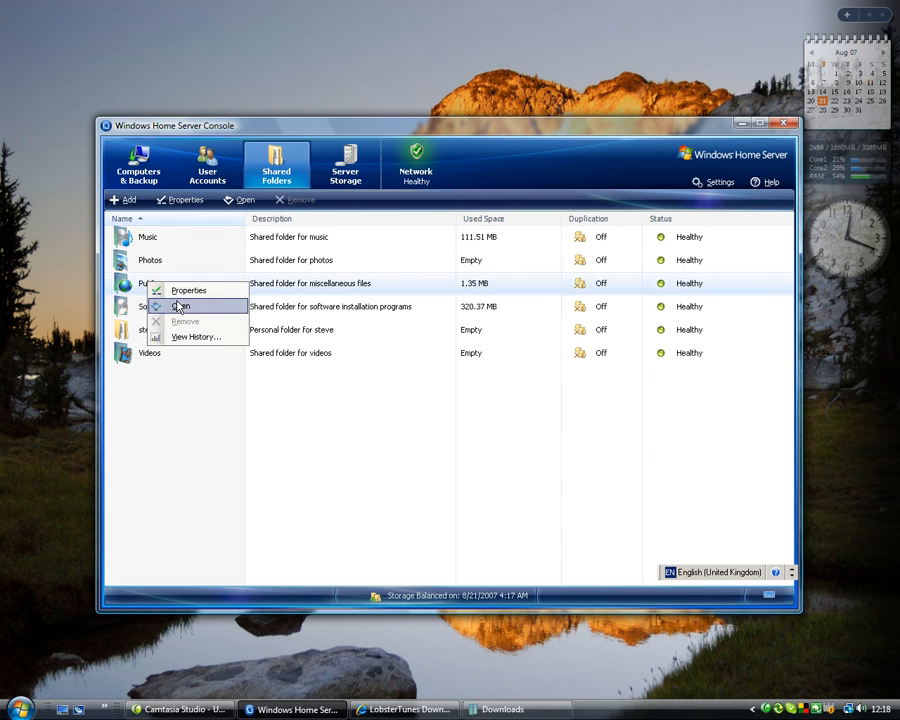
pyautogui.click(185, 303)
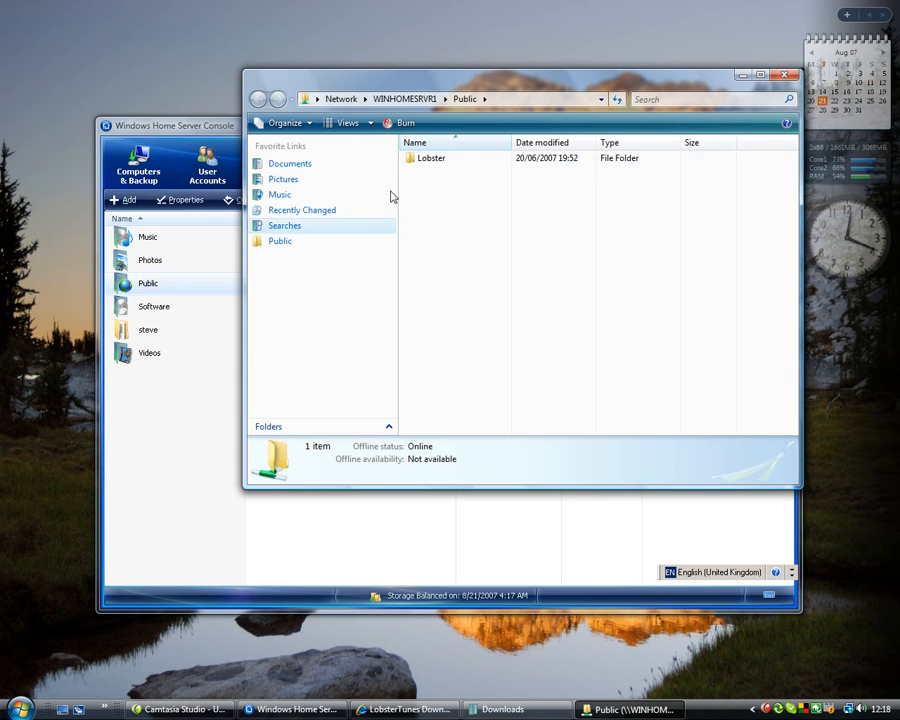
pyautogui.doubleClick(431, 158)
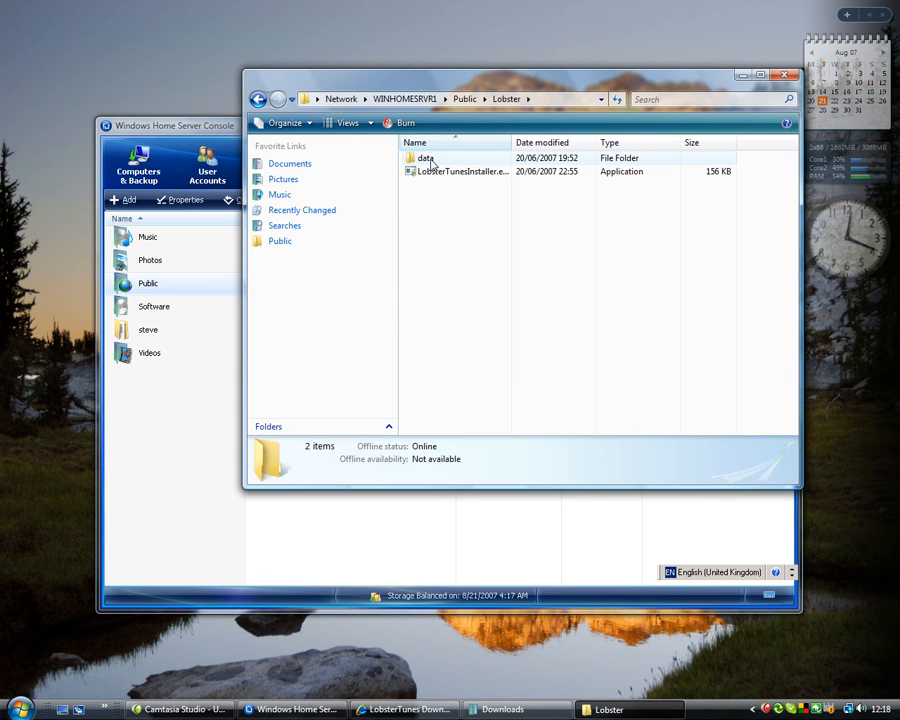
# Step: Run LobsterTunesInstaller.exe to put the client on the device, then close the console
pyautogui.doubleClick(463, 187)
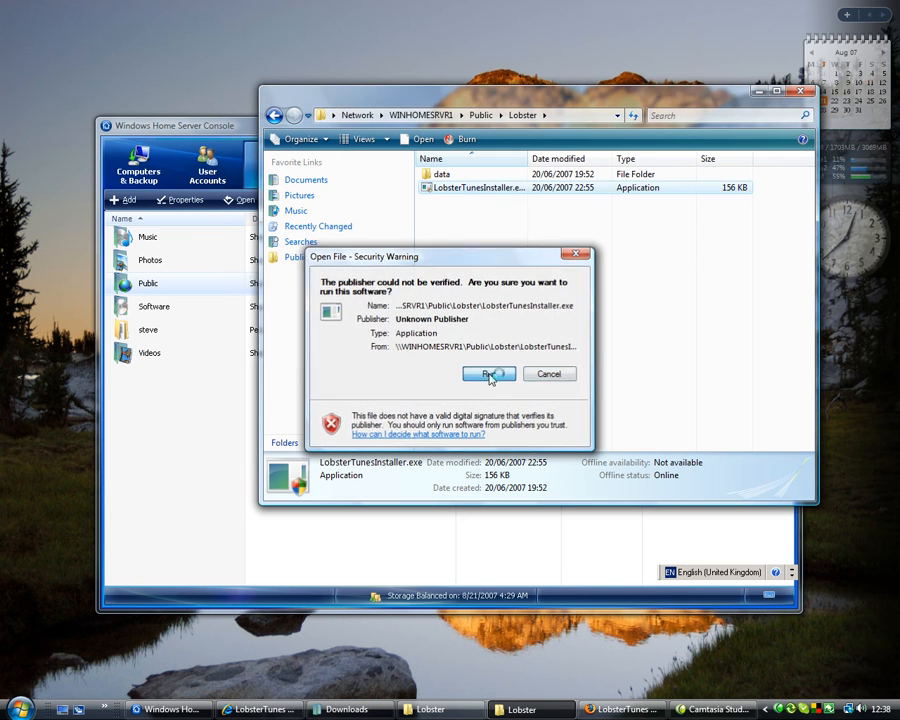
pyautogui.click(489, 374)
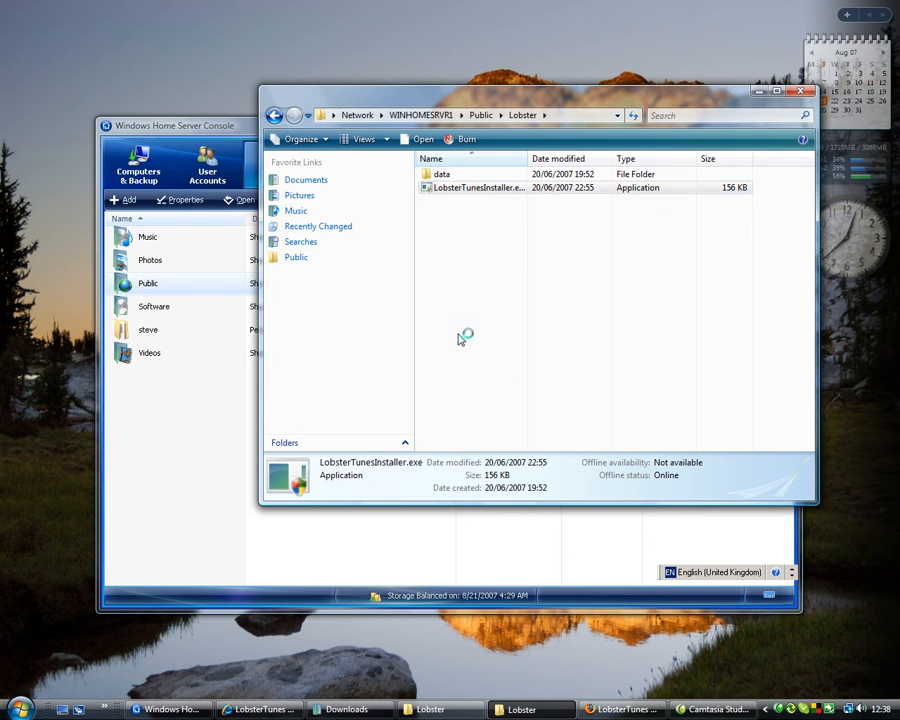
pyautogui.doubleClick(473, 187)
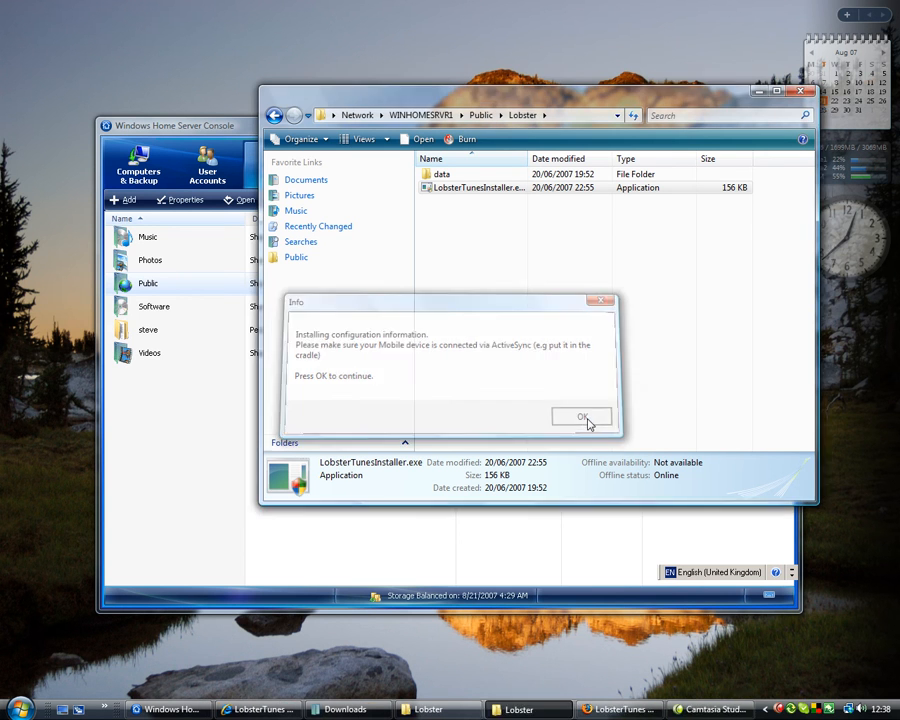
pyautogui.click(581, 415)
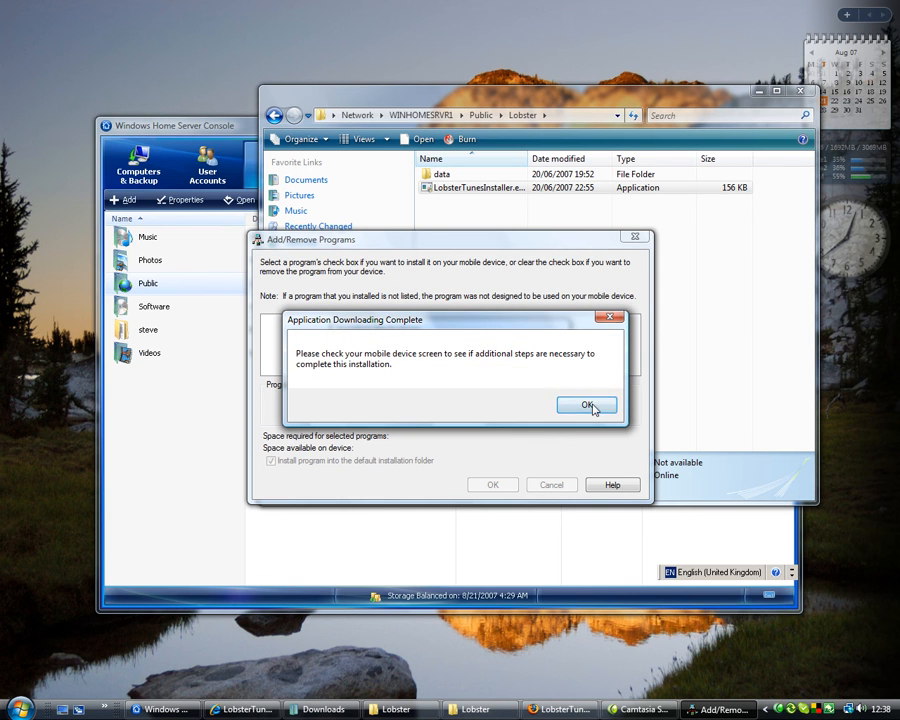
pyautogui.click(586, 405)
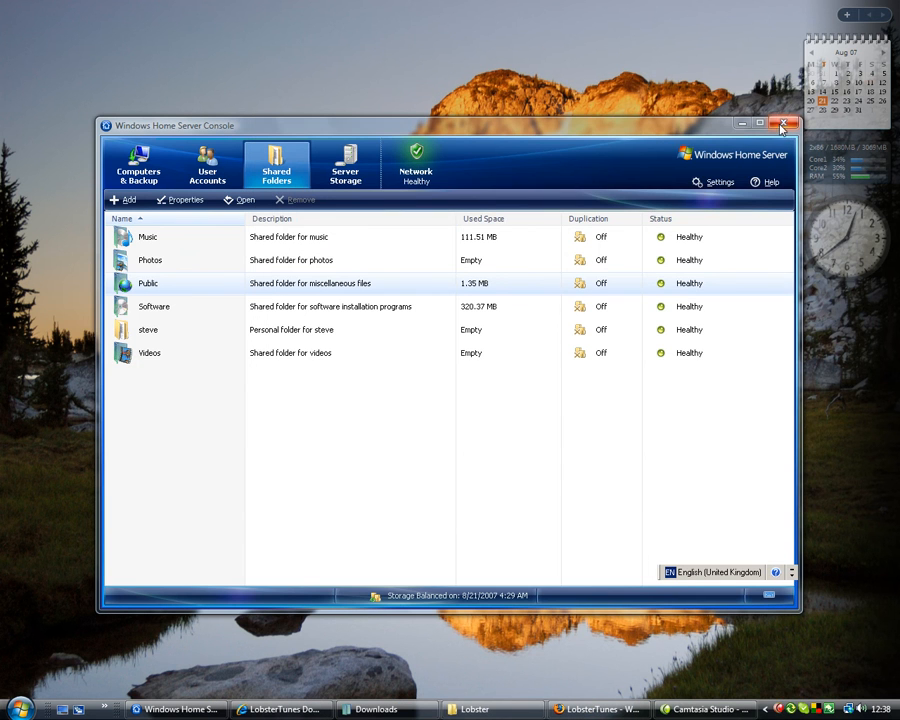
pyautogui.click(783, 124)
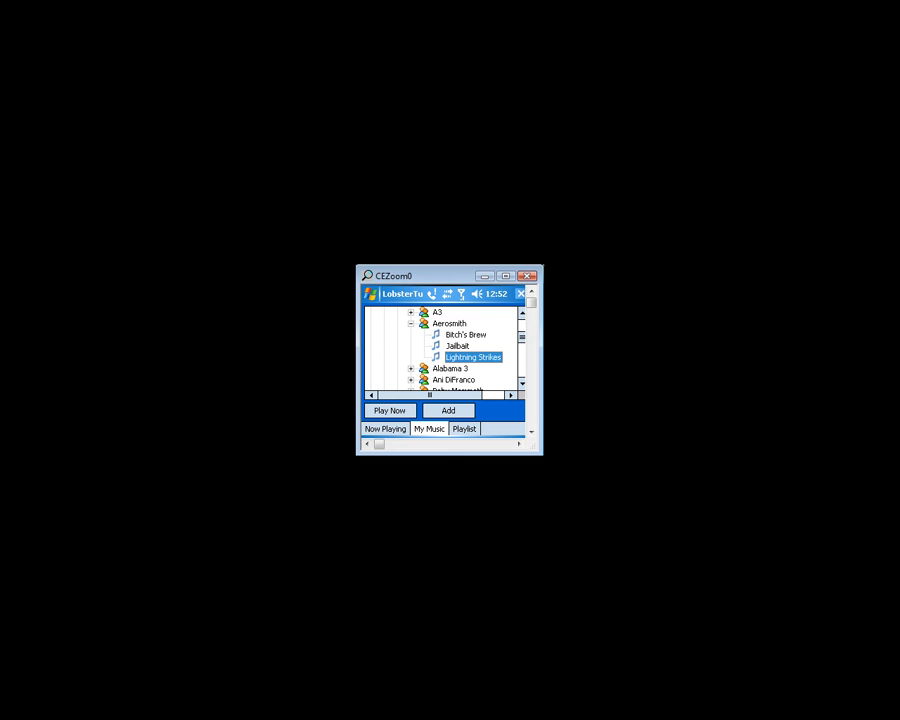
# Step: Play Aerosmith's 'Lightning Strikes' with Play Now in LobsterTunes
pyautogui.click(389, 410)
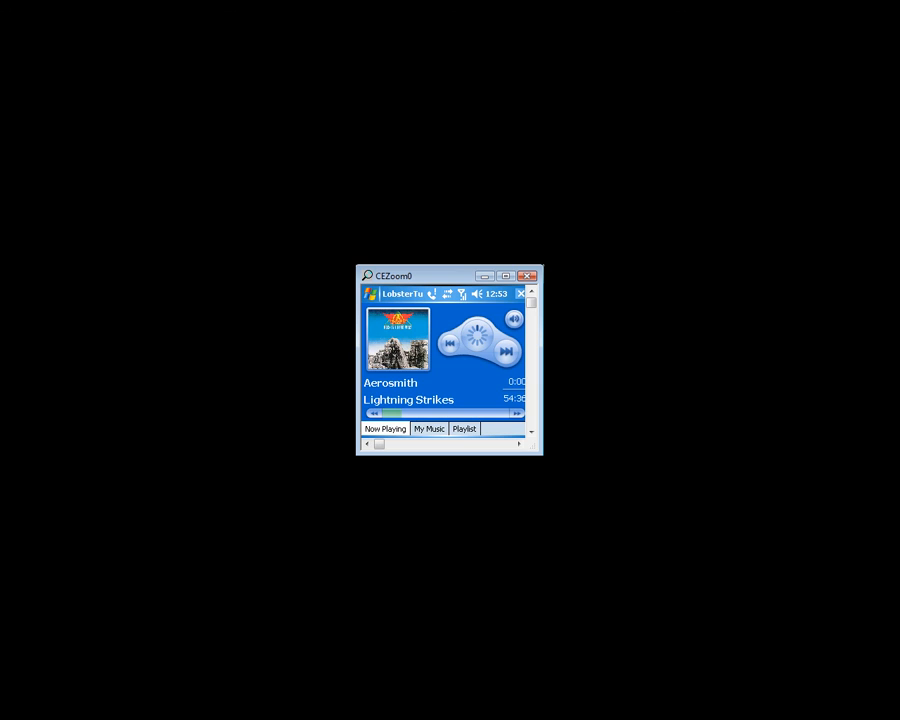